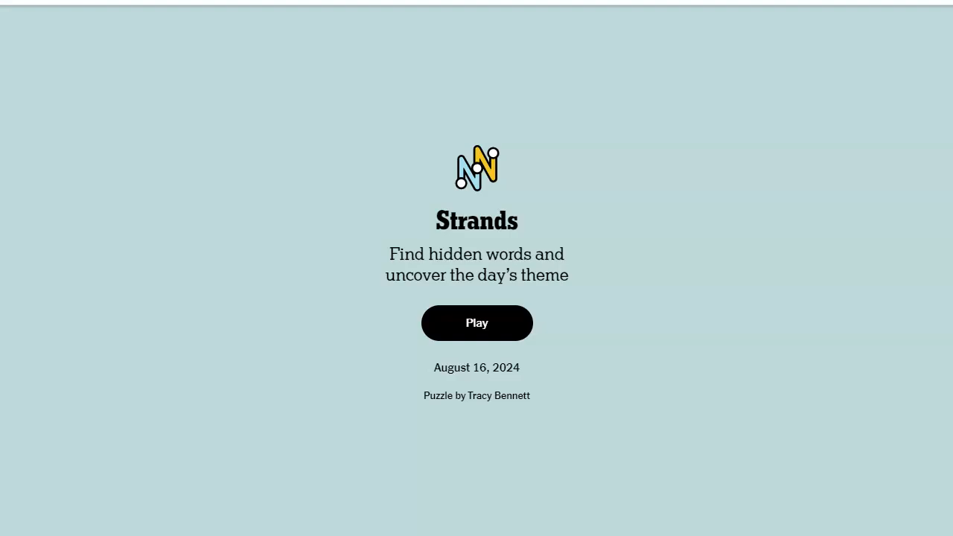
{"action": "mouse_move", "coordinate": [188, 80]}
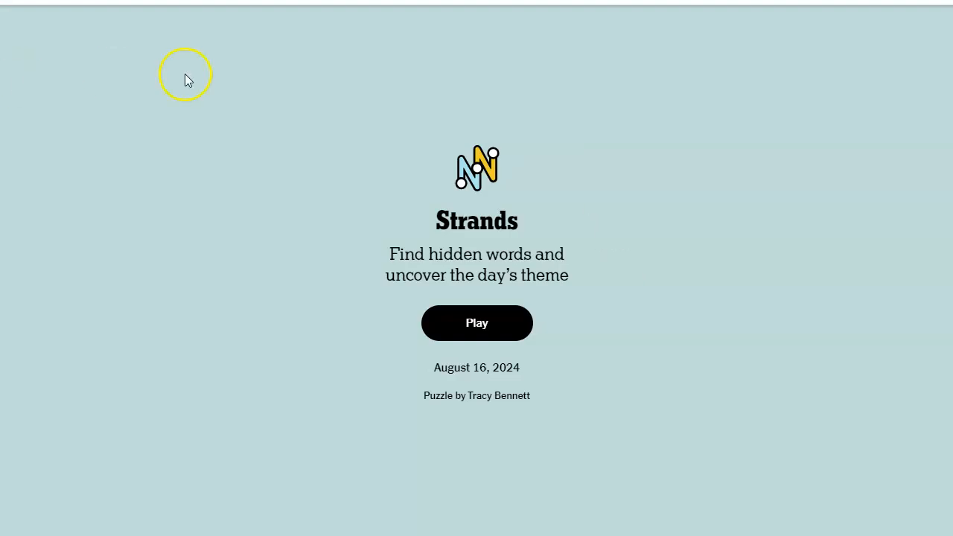
Start the August 16, 2024 puzzle and spell DOUBLE down the left columns.
{"action": "left_click", "coordinate": [476, 323]}
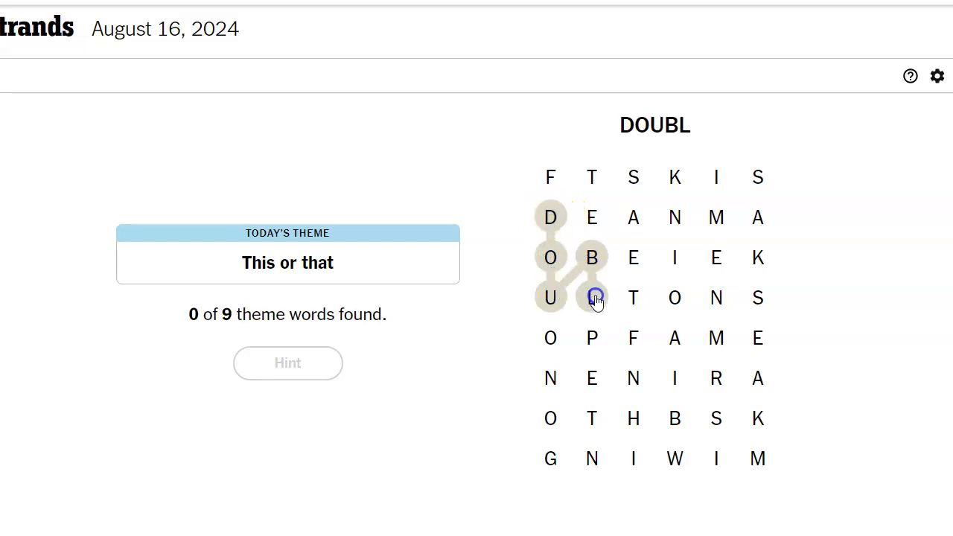
{"action": "left_click", "coordinate": [633, 256]}
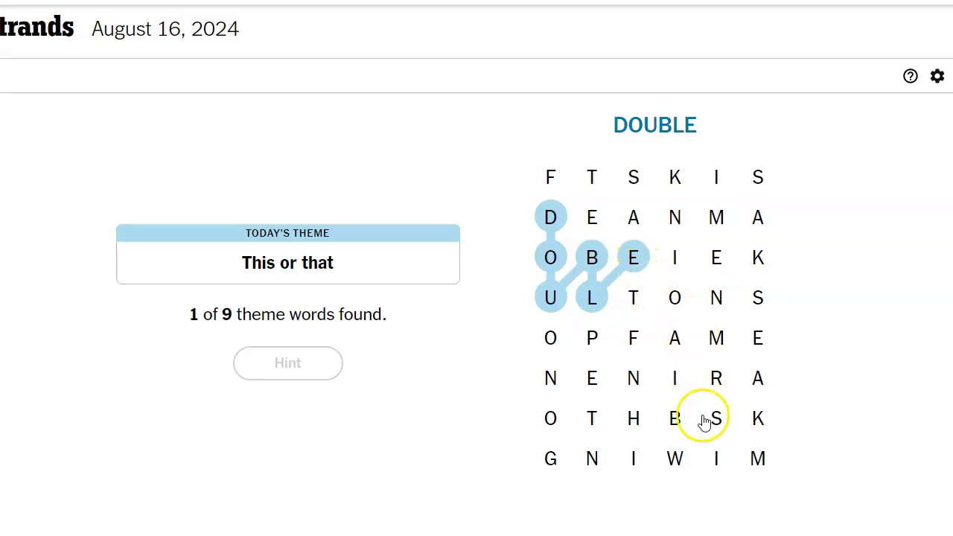
{"action": "mouse_move", "coordinate": [758, 257]}
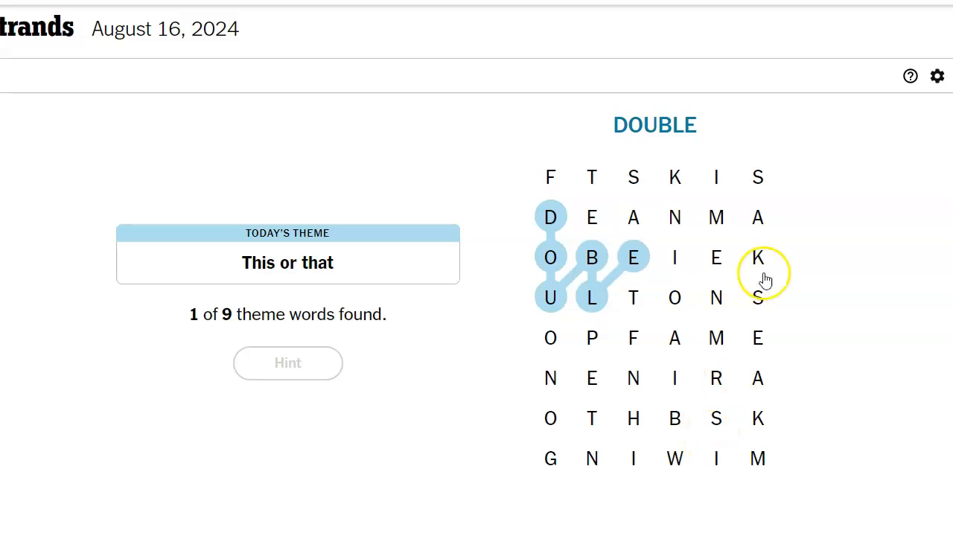
{"action": "mouse_move", "coordinate": [675, 217]}
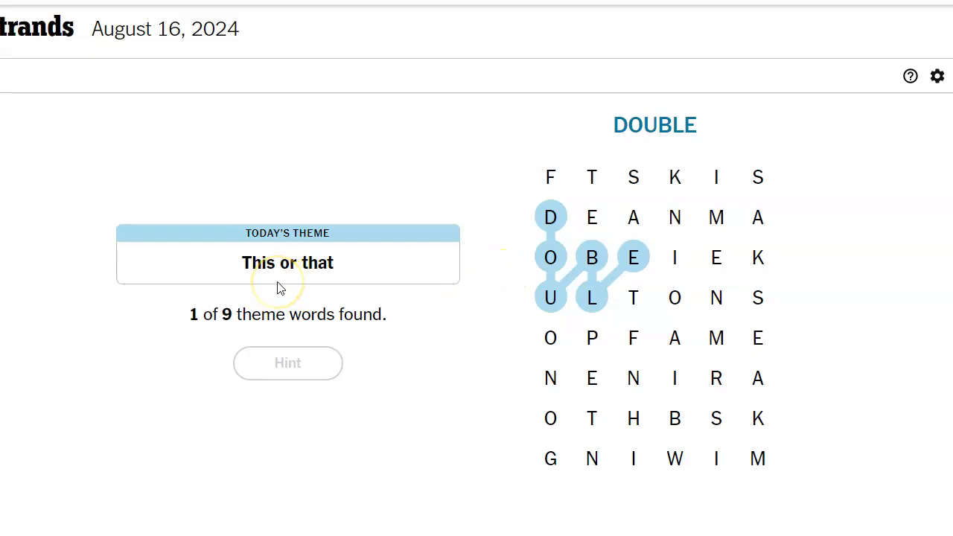
{"action": "mouse_move", "coordinate": [632, 258]}
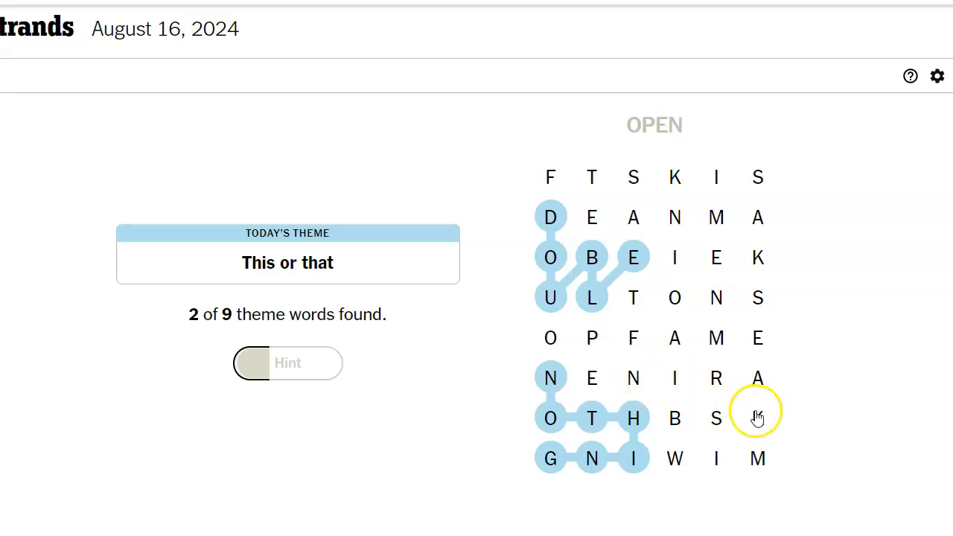
{"action": "mouse_move", "coordinate": [737, 217]}
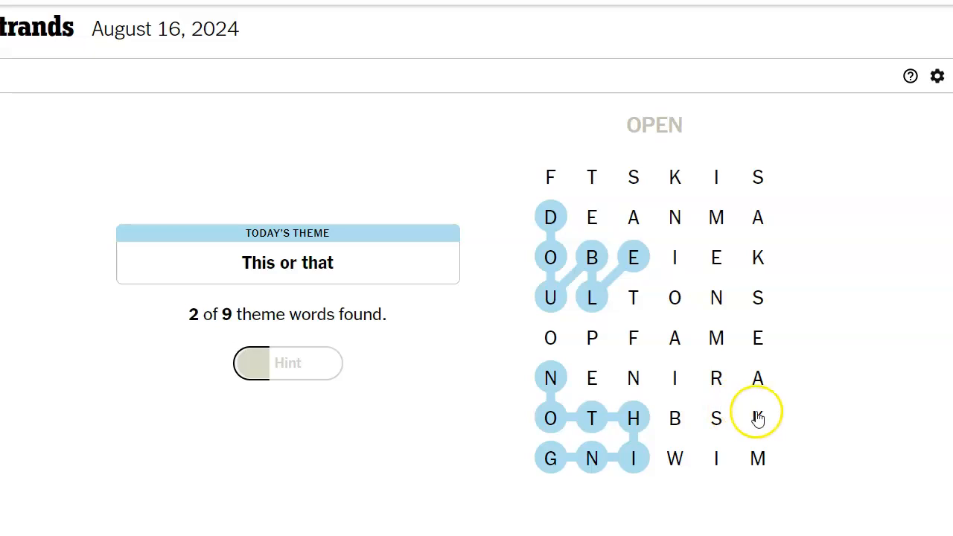
{"action": "mouse_move", "coordinate": [771, 382]}
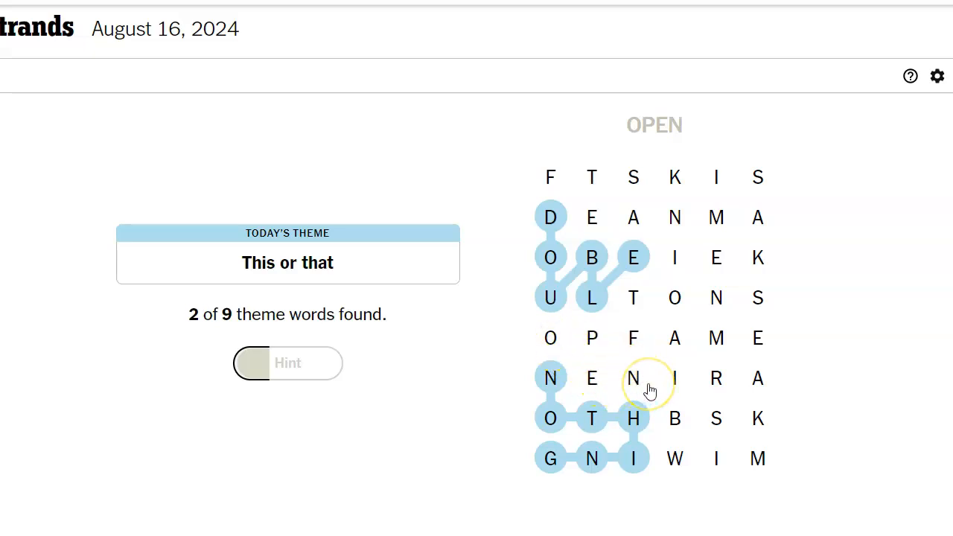
{"action": "mouse_move", "coordinate": [542, 351]}
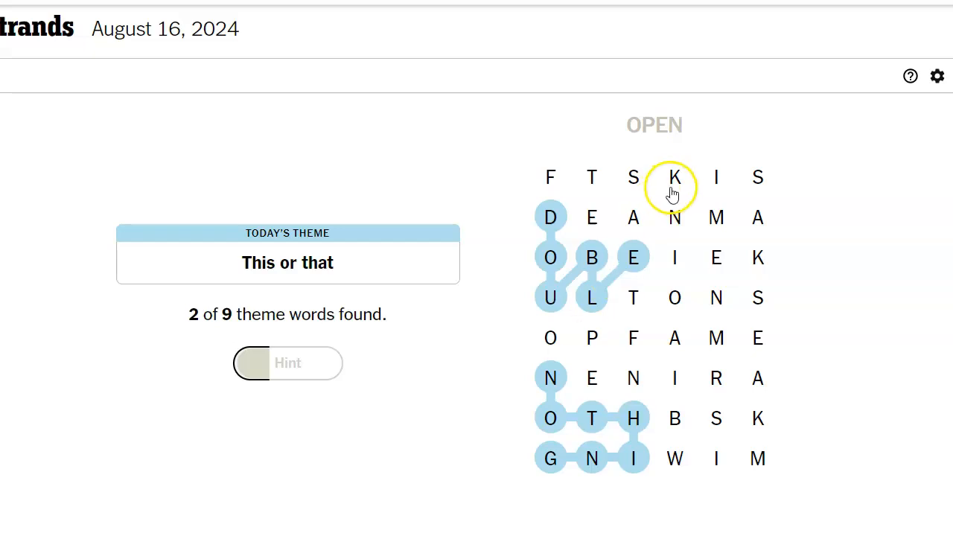
Trace FEAST and FAMINE, then the spangram OPTIONS across the grid's middle.
{"action": "left_click", "coordinate": [550, 176]}
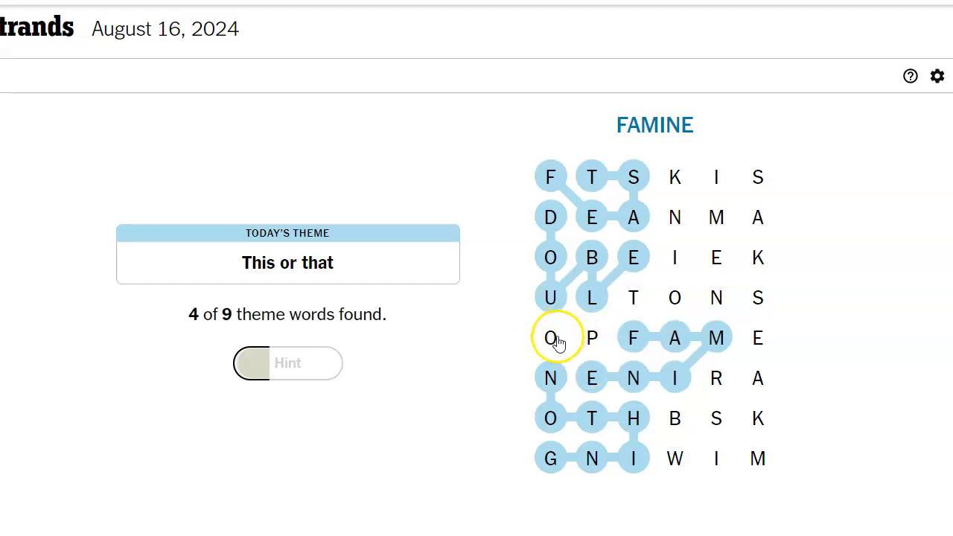
{"action": "left_click_drag", "start_coordinate": [550, 337], "coordinate": [716, 298]}
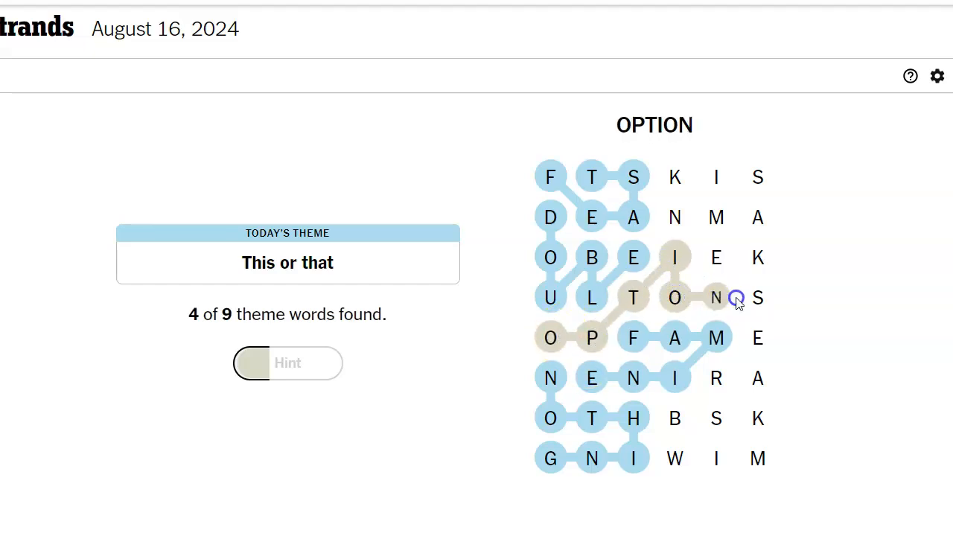
{"action": "left_click", "coordinate": [758, 297]}
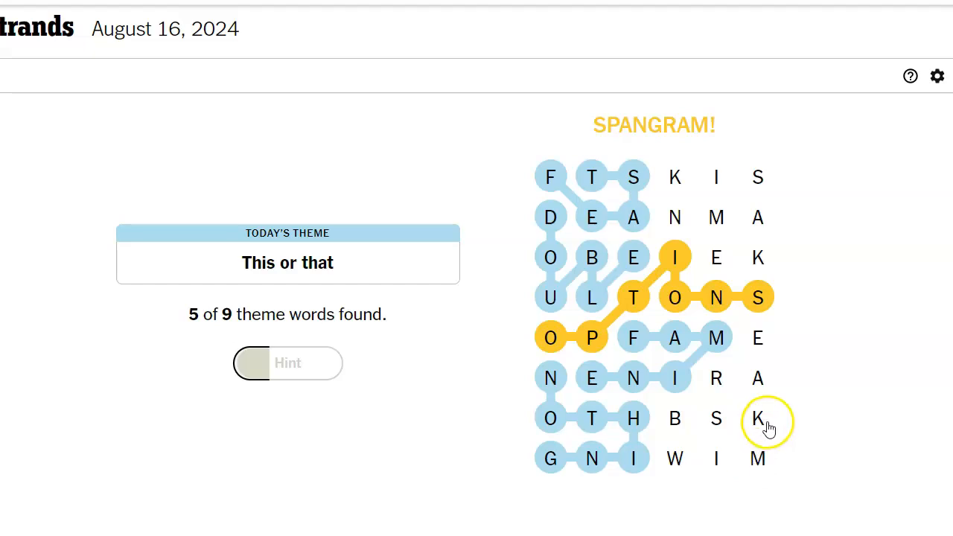
{"action": "mouse_move", "coordinate": [715, 399]}
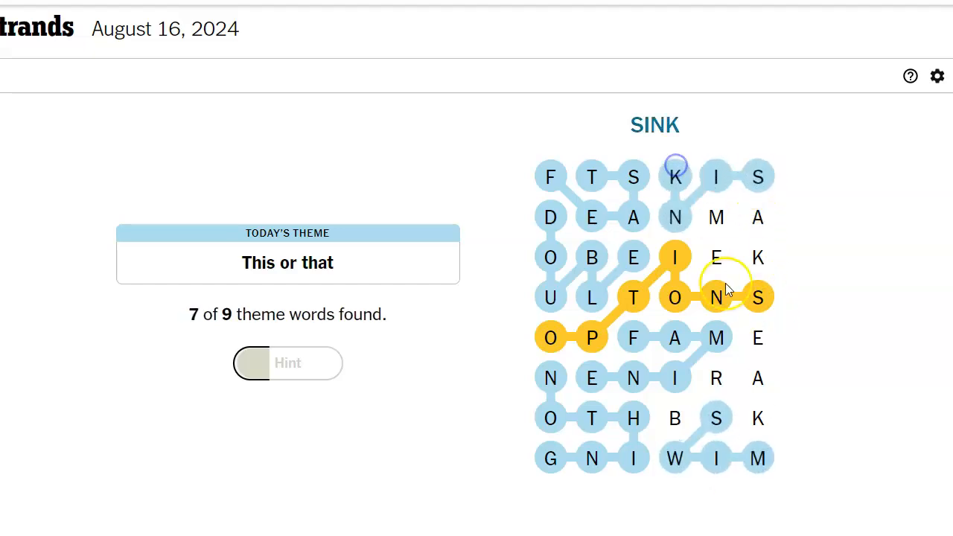
Find MAKE and BREAK on the right side, then view the Perfect! results.
{"action": "left_click", "coordinate": [716, 257]}
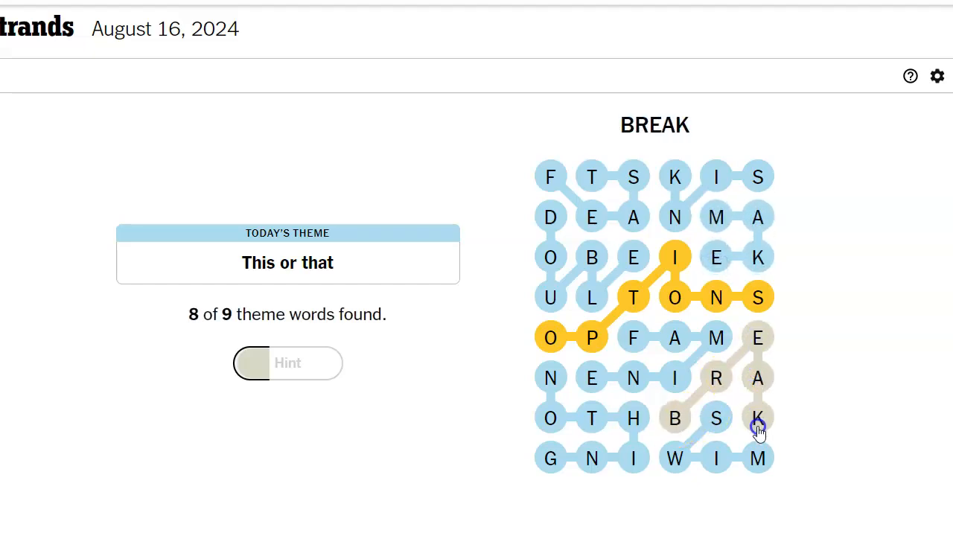
{"action": "left_click", "coordinate": [758, 418]}
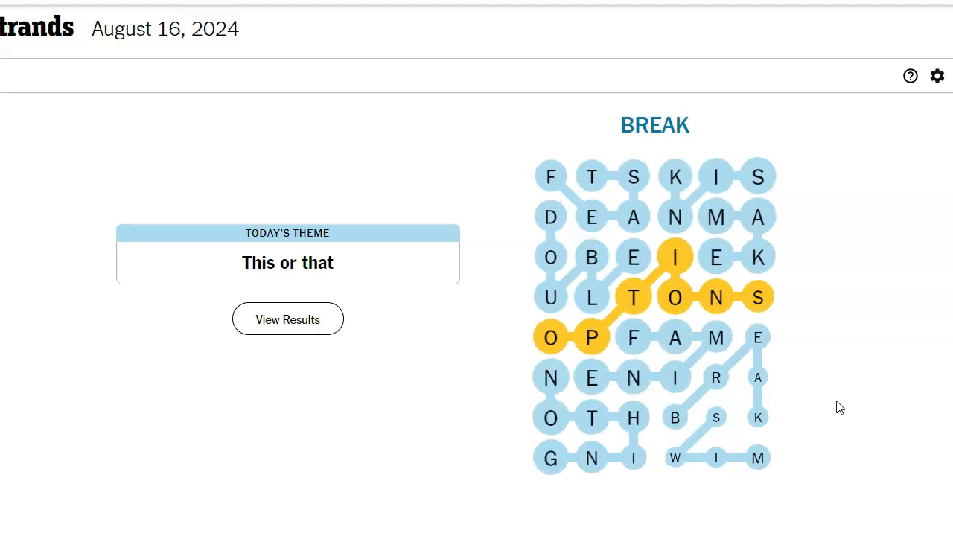
{"action": "left_click", "coordinate": [287, 319]}
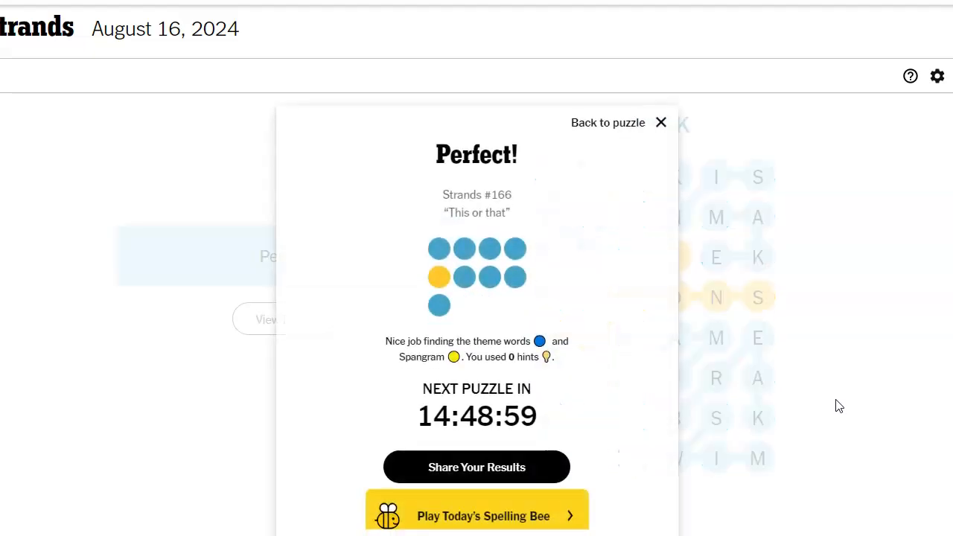
{"action": "mouse_move", "coordinate": [661, 122]}
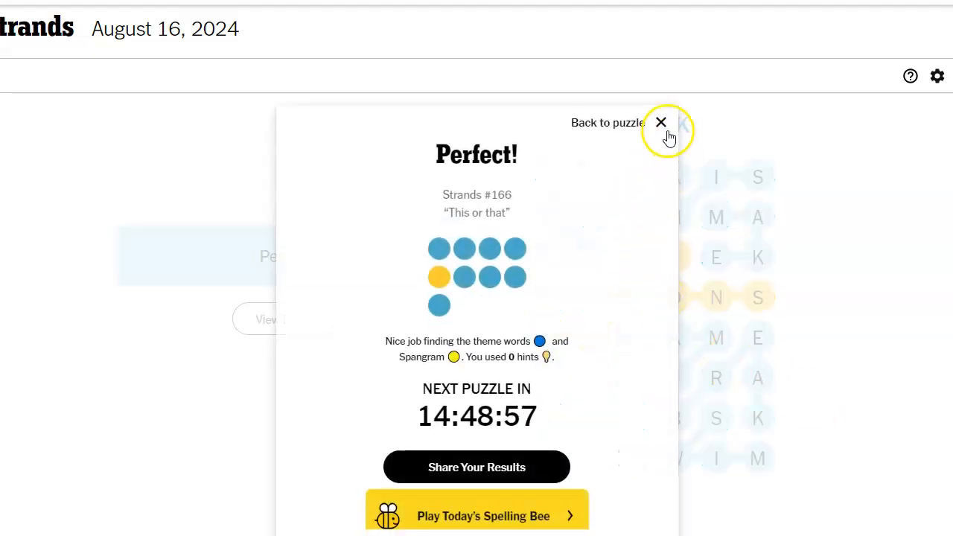
Dismiss the results popup to return to the completed grid.
{"action": "left_click", "coordinate": [661, 122]}
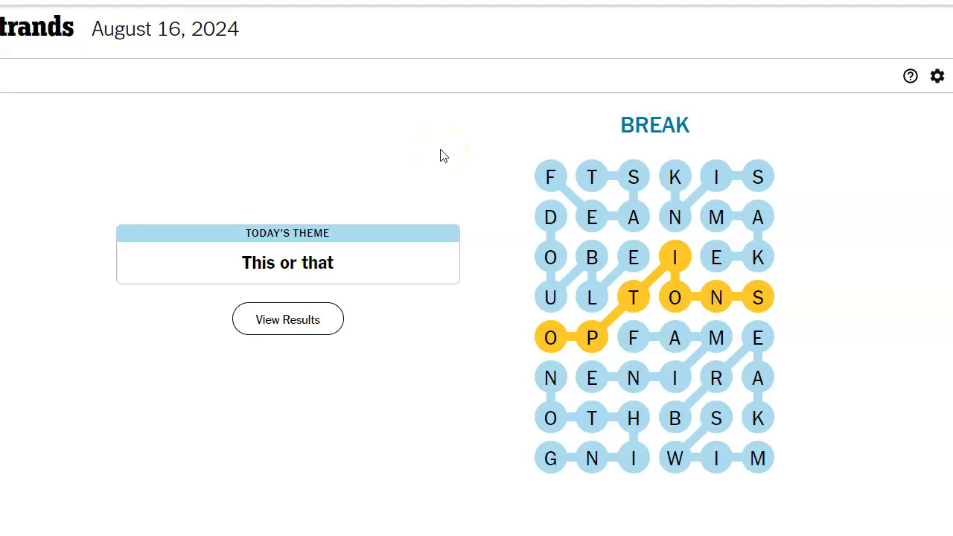
{"action": "mouse_move", "coordinate": [385, 135]}
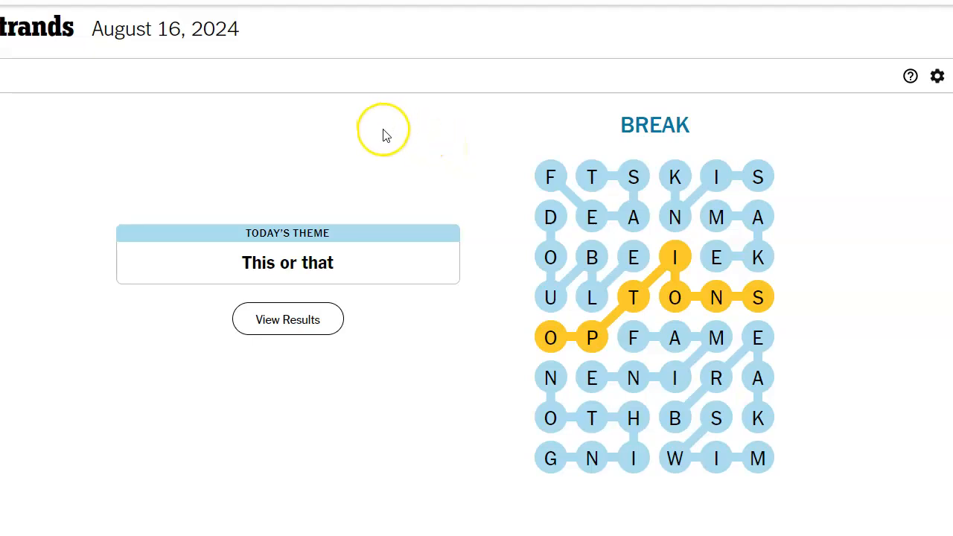
{"action": "mouse_move", "coordinate": [116, 100]}
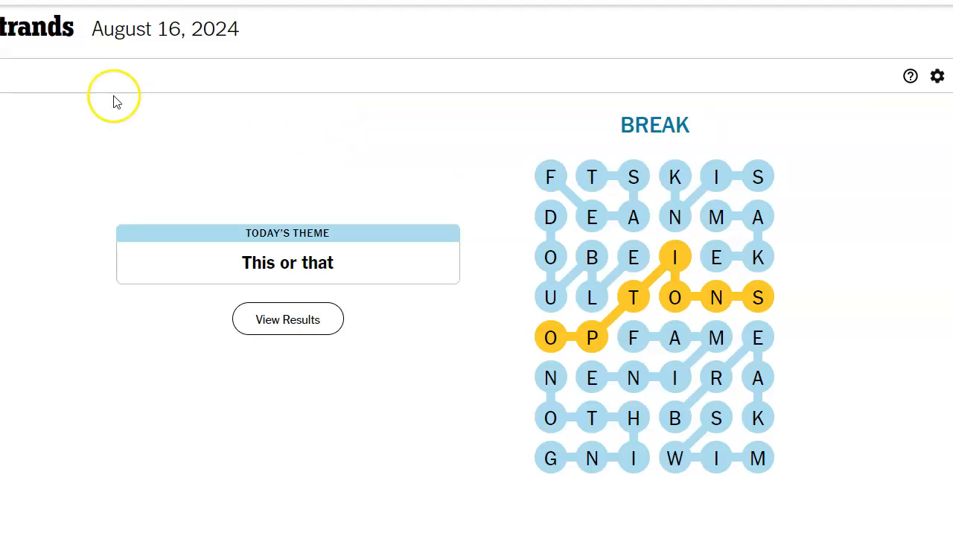